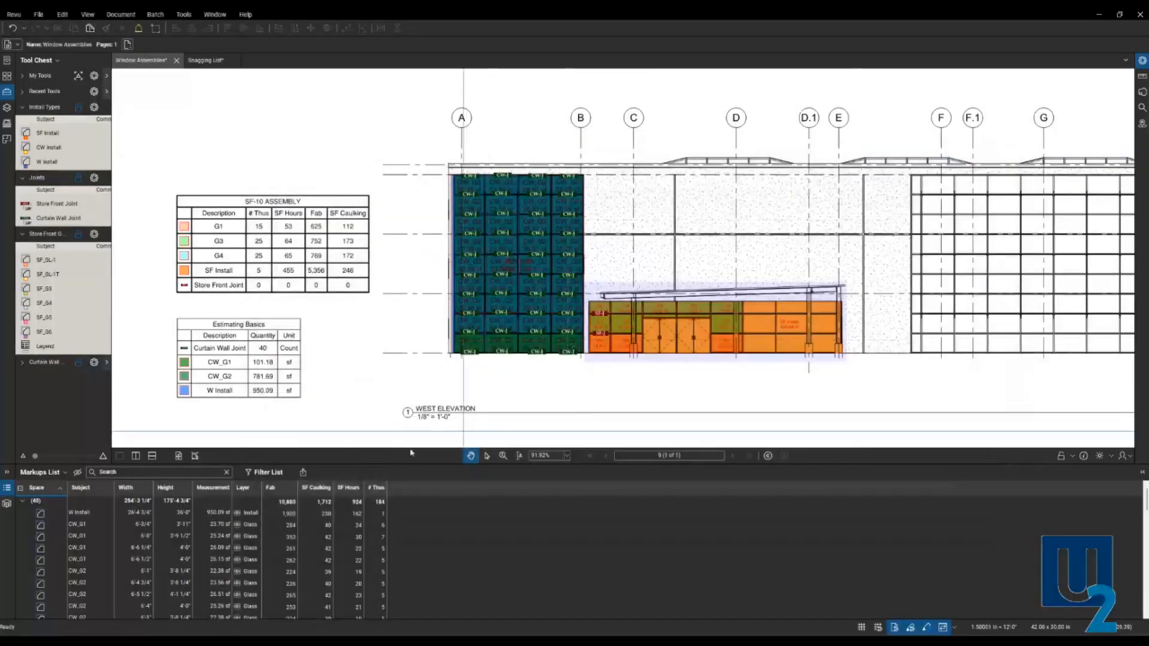
Switch from the window assemblies drawing to the Snagging List document tab
{"action": "left_click", "coordinate": [301, 472]}
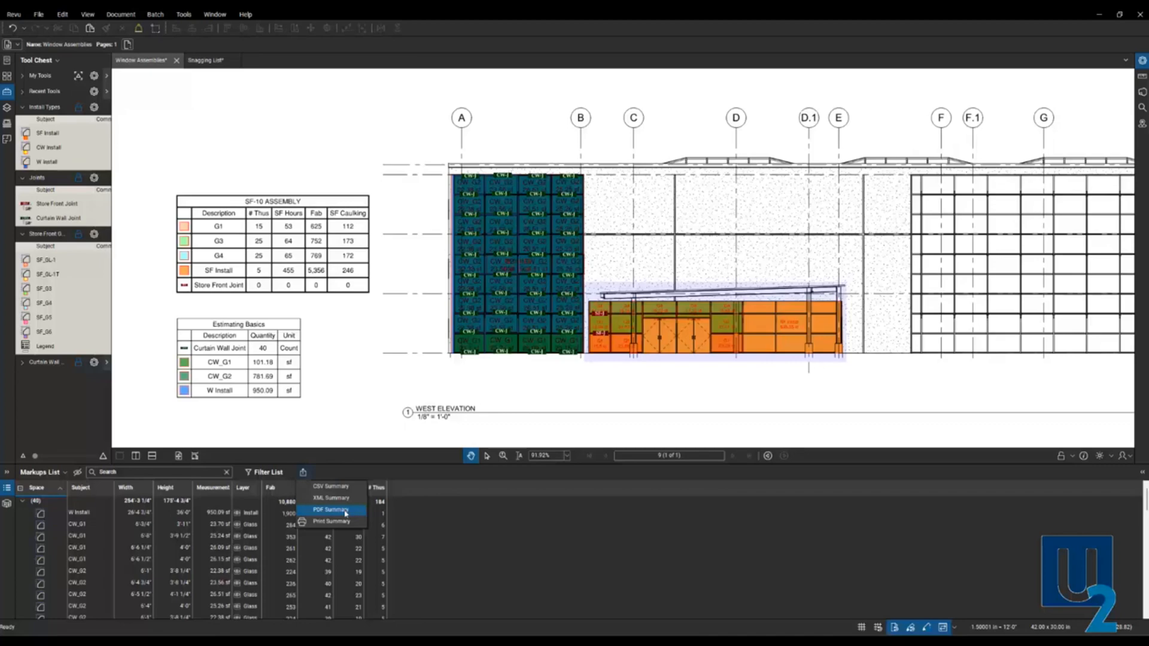
{"action": "mouse_move", "coordinate": [337, 498]}
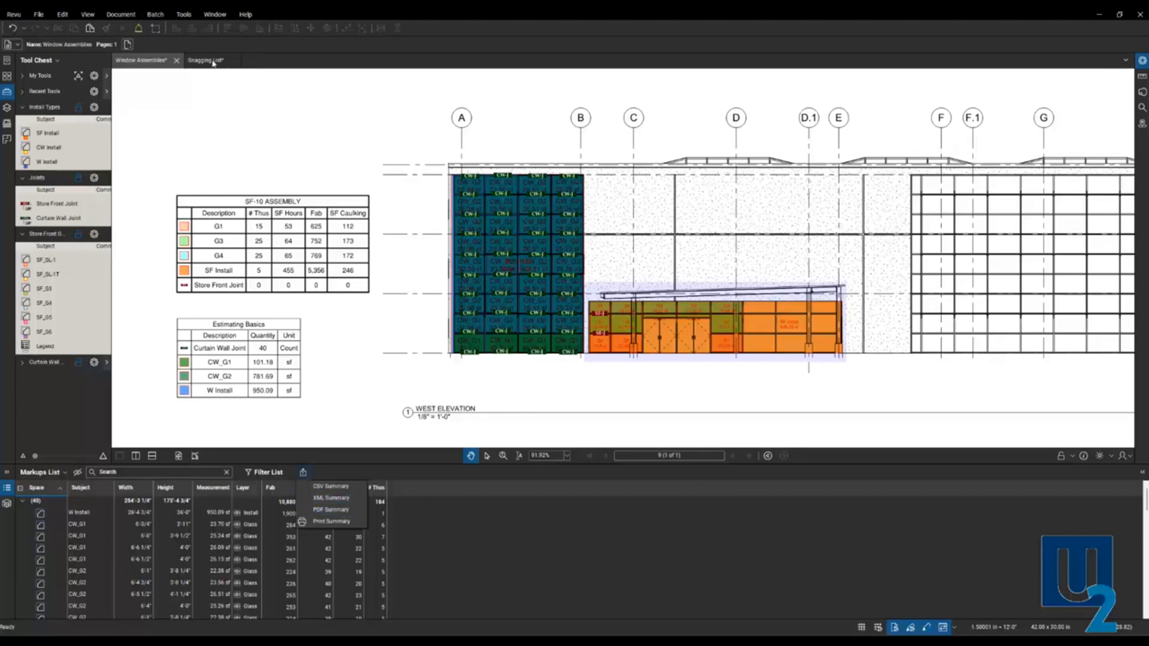
{"action": "left_click", "coordinate": [205, 60]}
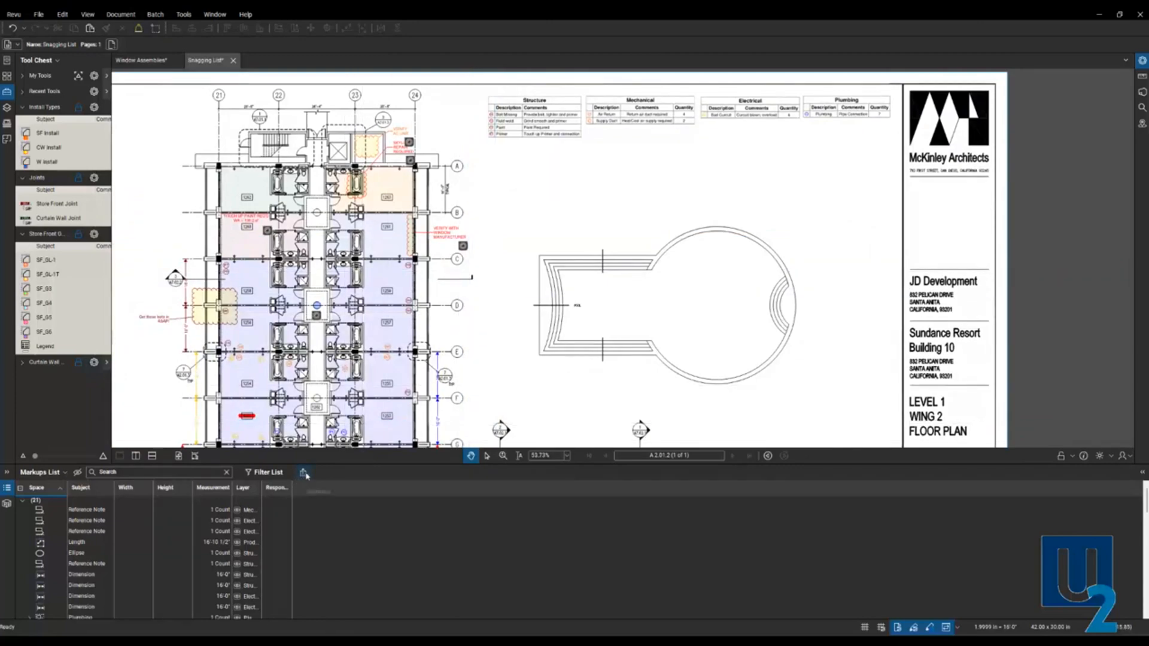
Start a PDF Summary and check its Space, Subject, Measurement and Layer columns
{"action": "left_click", "coordinate": [303, 472]}
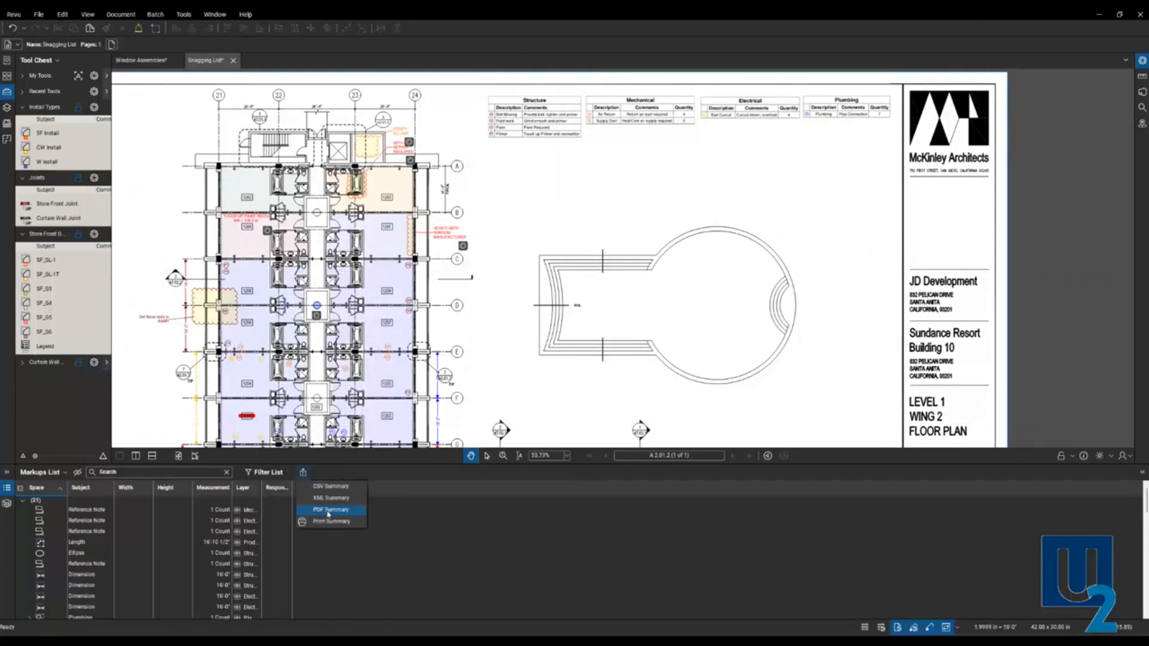
{"action": "left_click", "coordinate": [331, 509]}
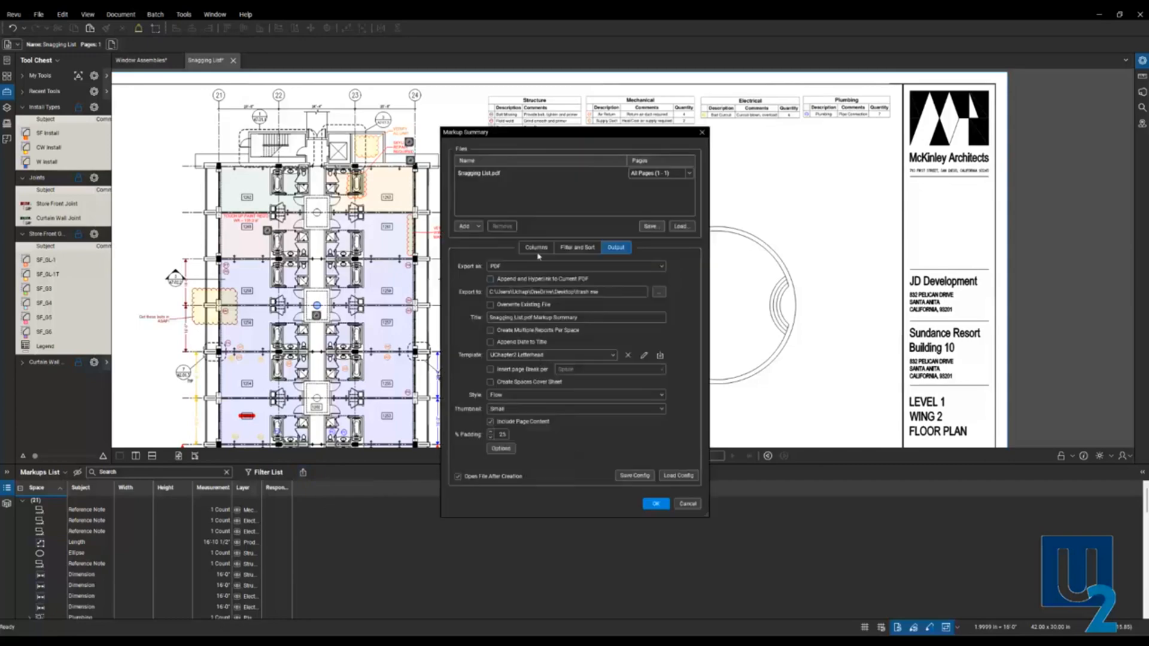
{"action": "left_click", "coordinate": [535, 247]}
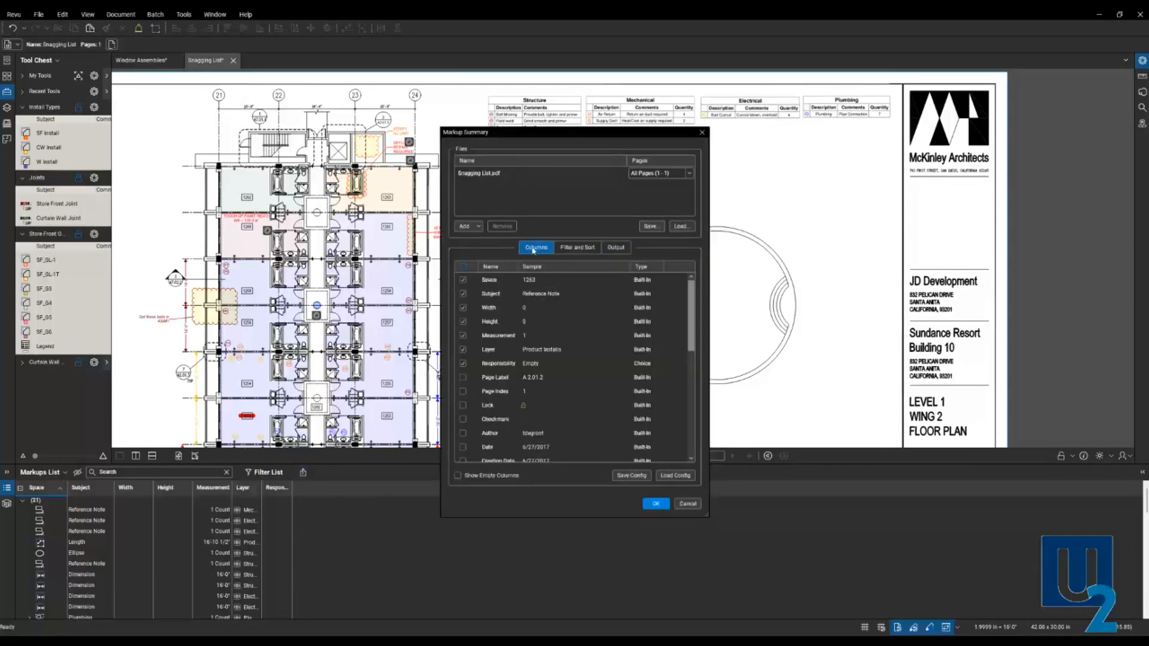
{"action": "left_click", "coordinate": [513, 349]}
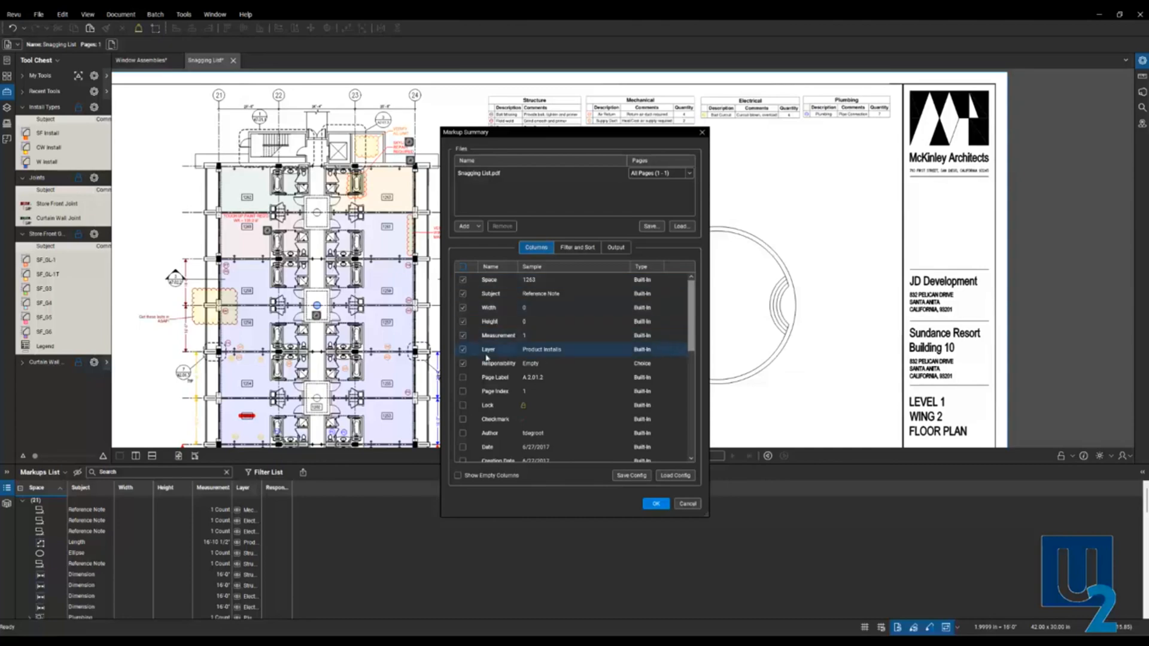
{"action": "left_click", "coordinate": [498, 335]}
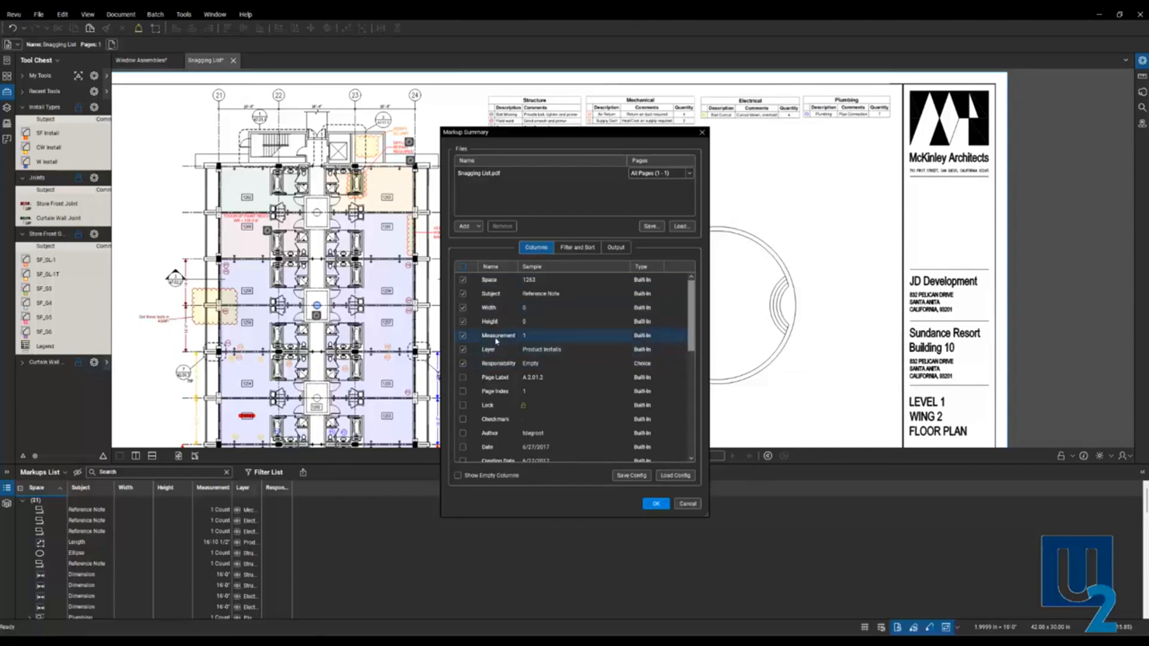
{"action": "left_click", "coordinate": [498, 294]}
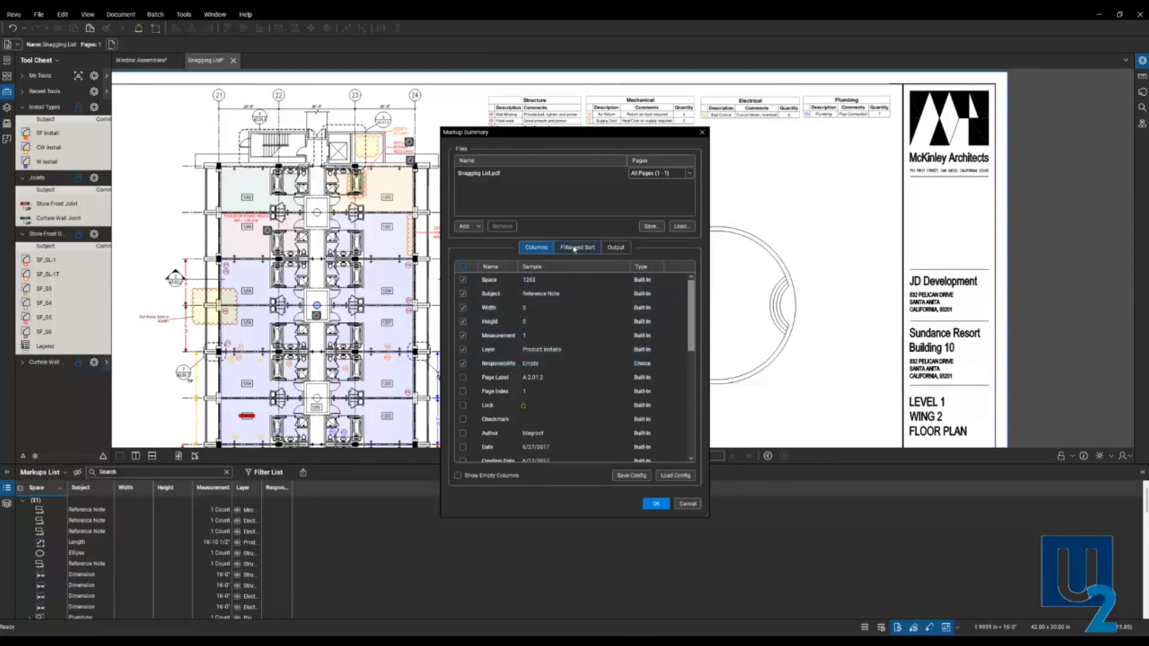
Review the summary's Filter and Sort options
{"action": "left_click", "coordinate": [577, 247]}
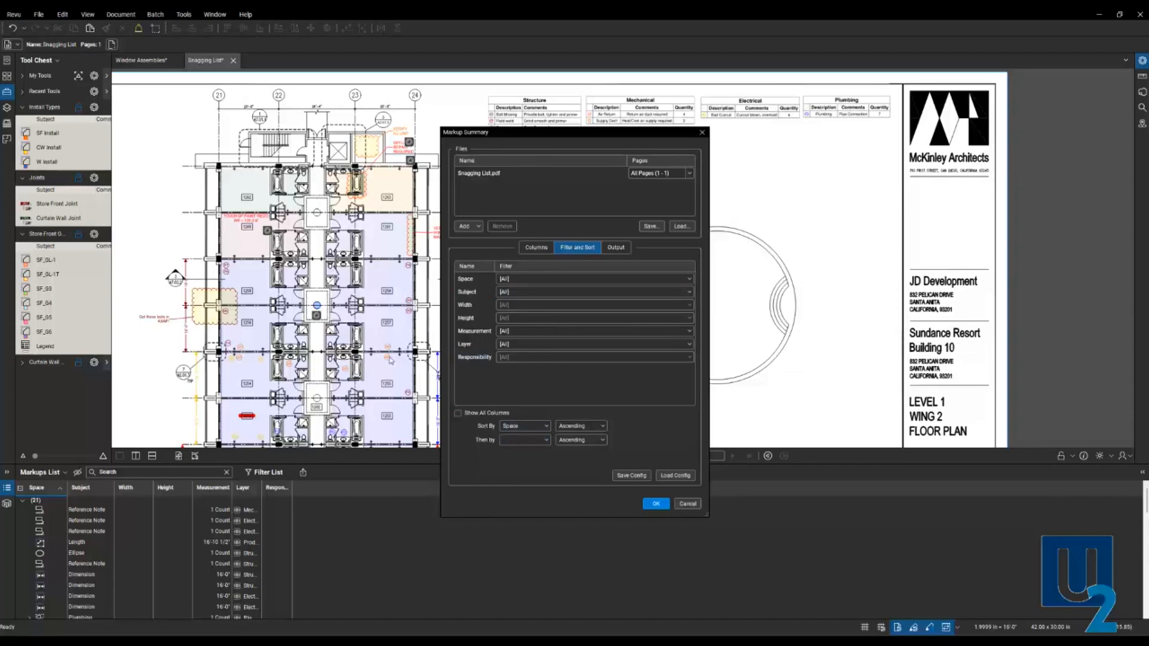
{"action": "mouse_move", "coordinate": [389, 360]}
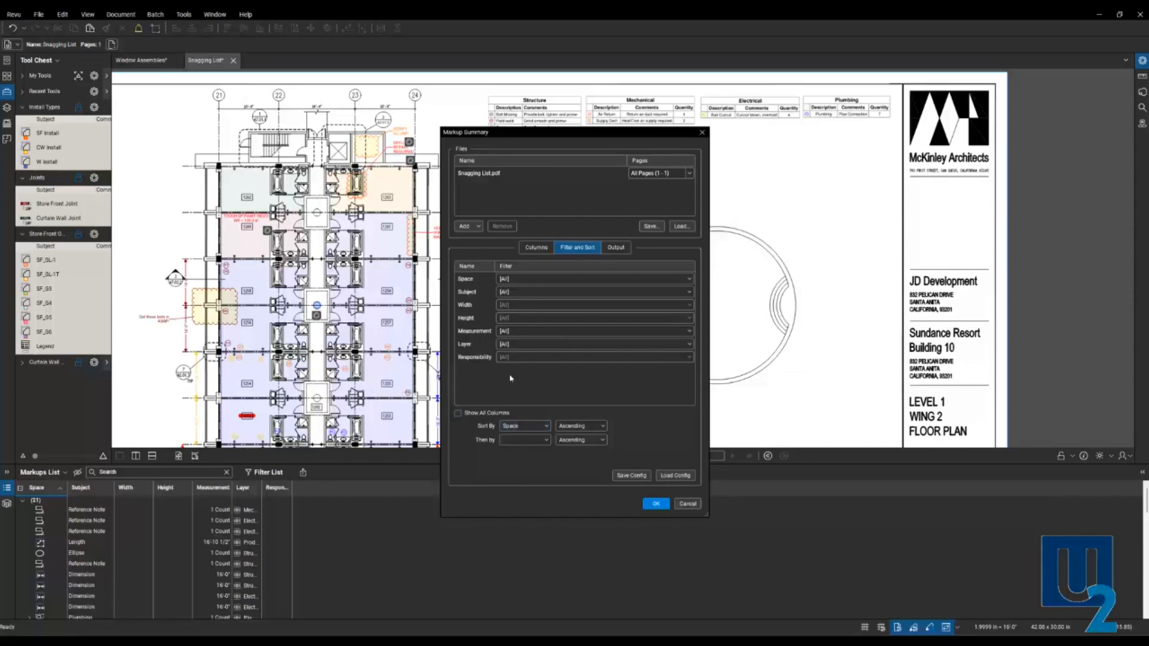
{"action": "left_click", "coordinate": [594, 292]}
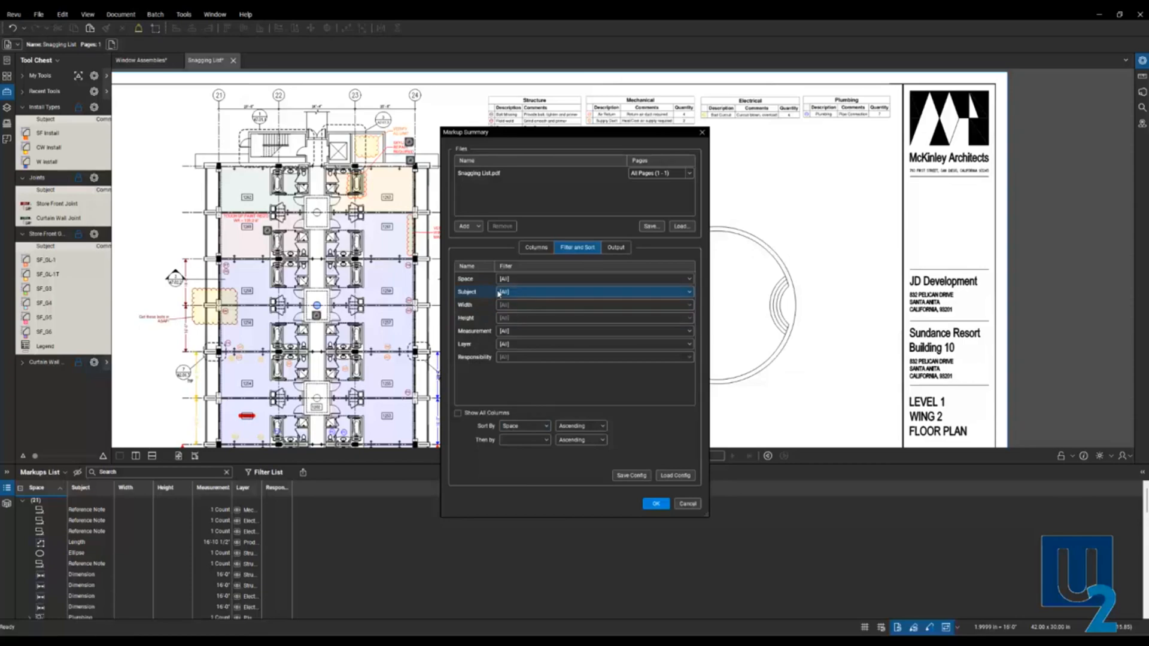
{"action": "mouse_move", "coordinate": [510, 294]}
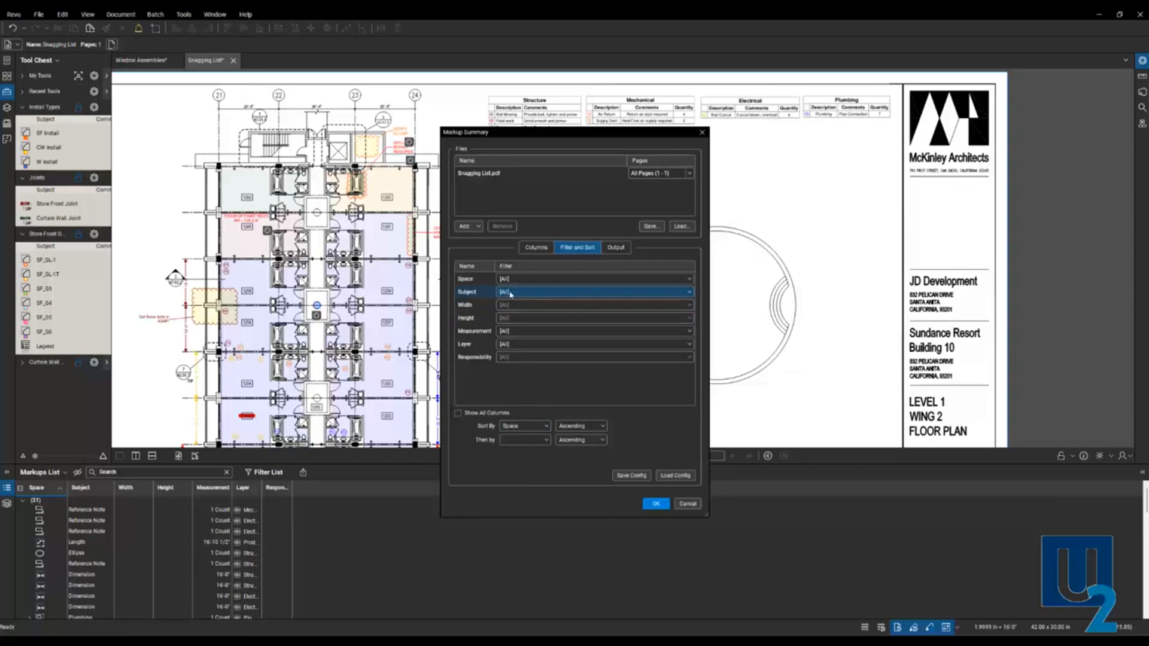
{"action": "left_click", "coordinate": [594, 343]}
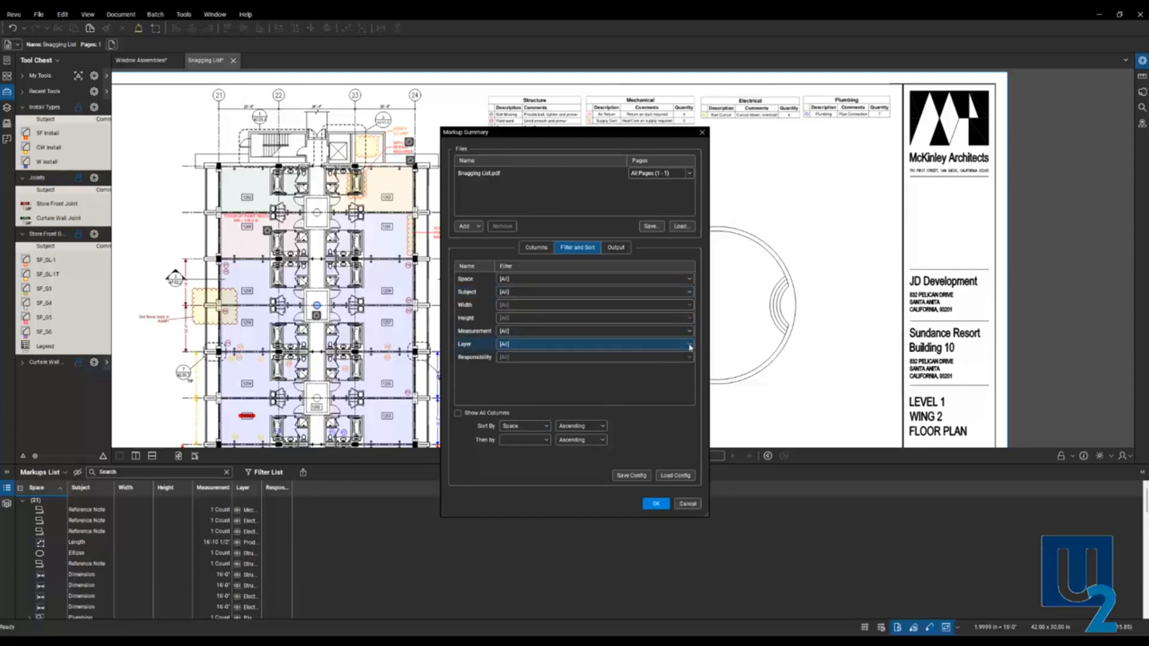
Filter the summary to the Mechanical layer only, then view output options
{"action": "left_click", "coordinate": [688, 345]}
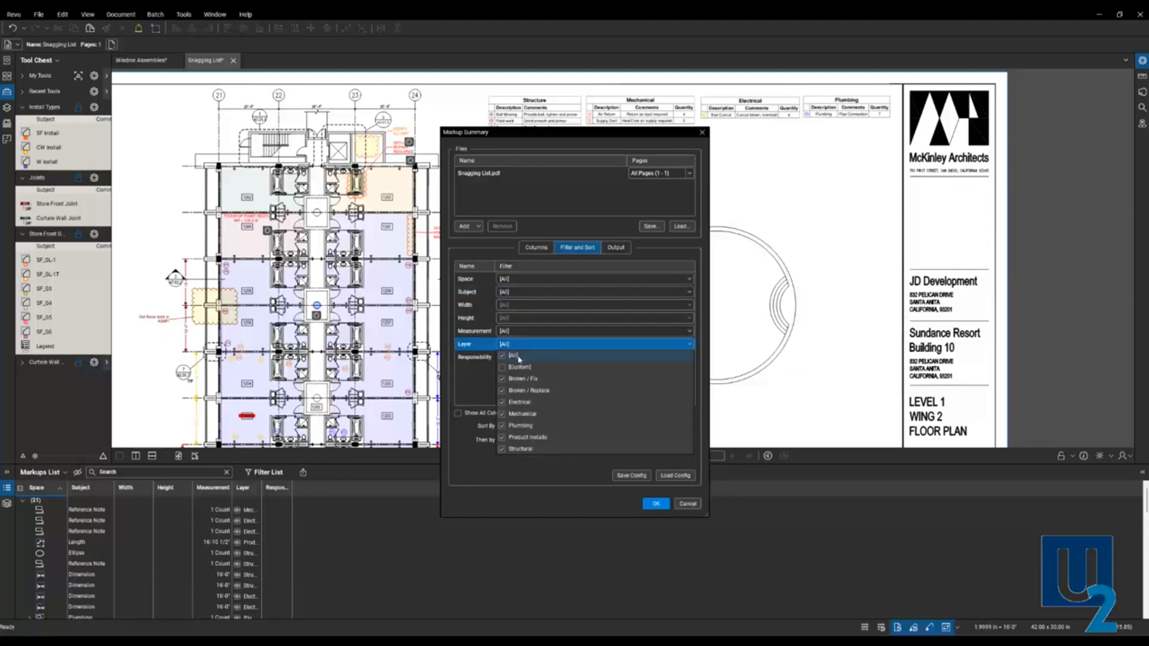
{"action": "left_click", "coordinate": [503, 355]}
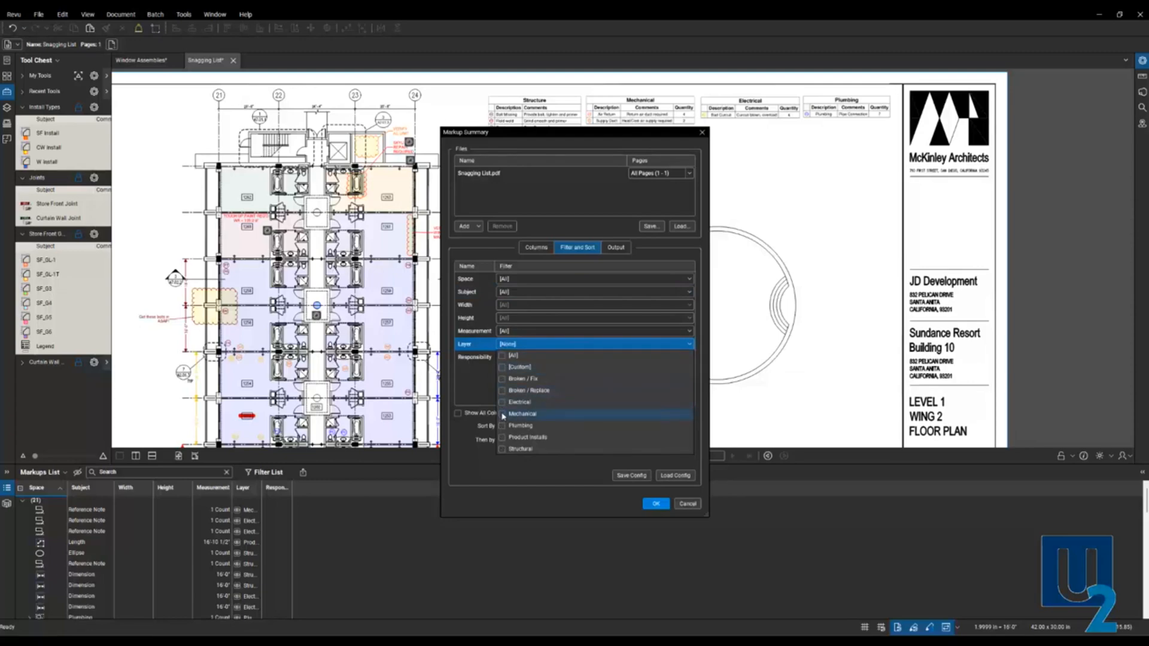
{"action": "left_click", "coordinate": [502, 414]}
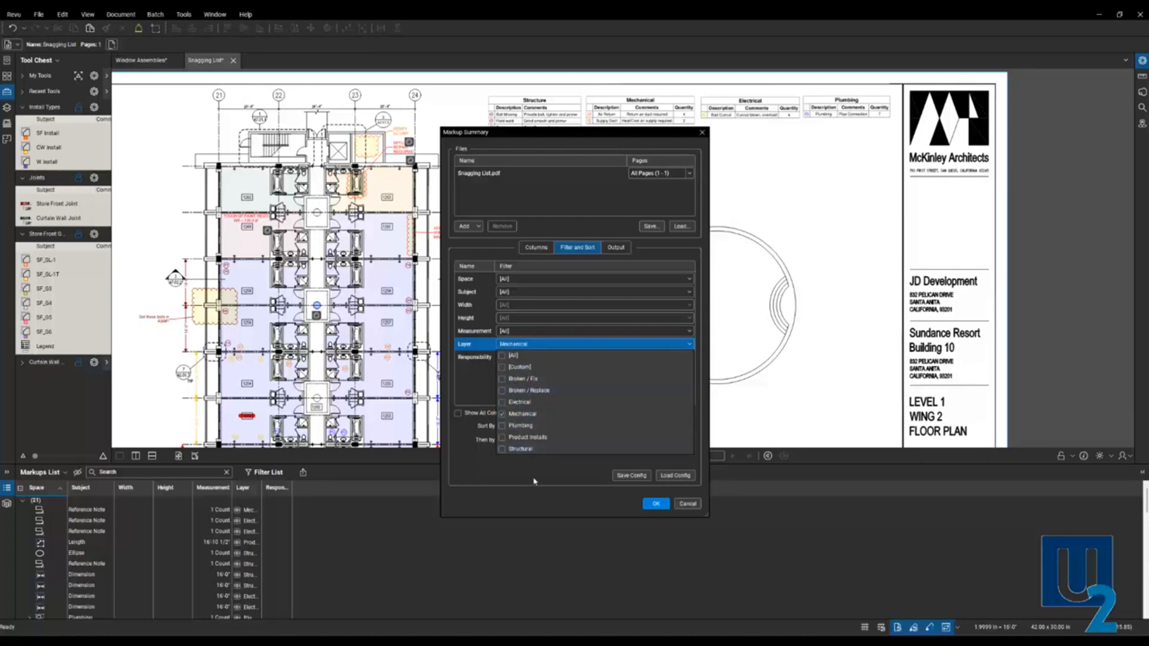
{"action": "left_click", "coordinate": [688, 344]}
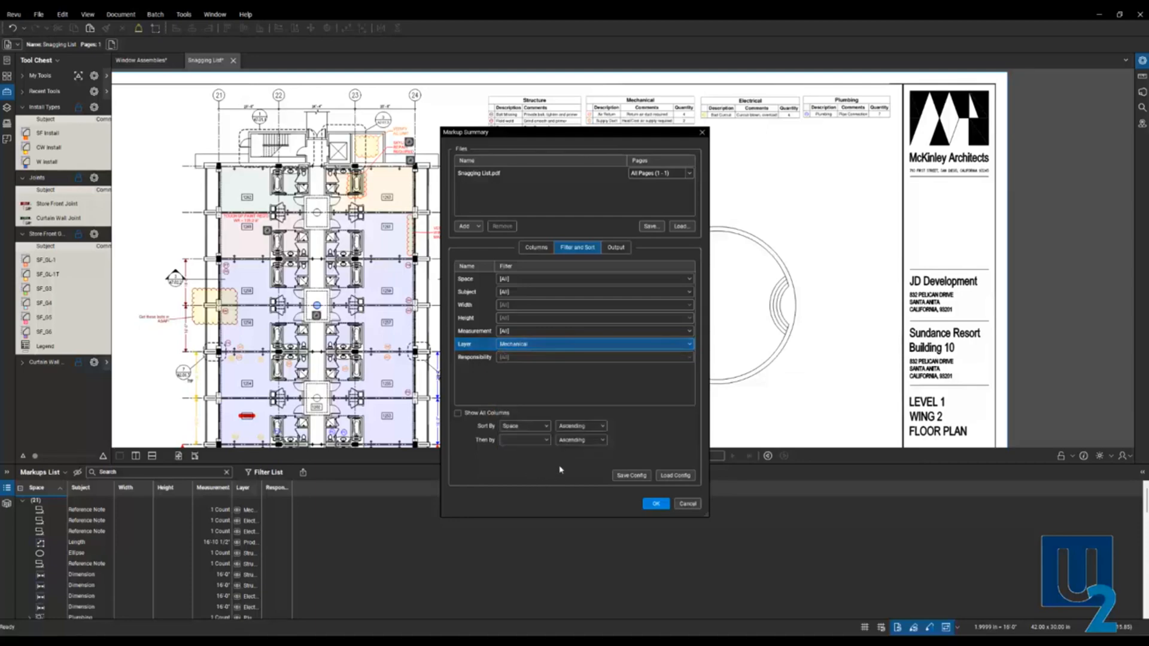
{"action": "left_click", "coordinate": [614, 247]}
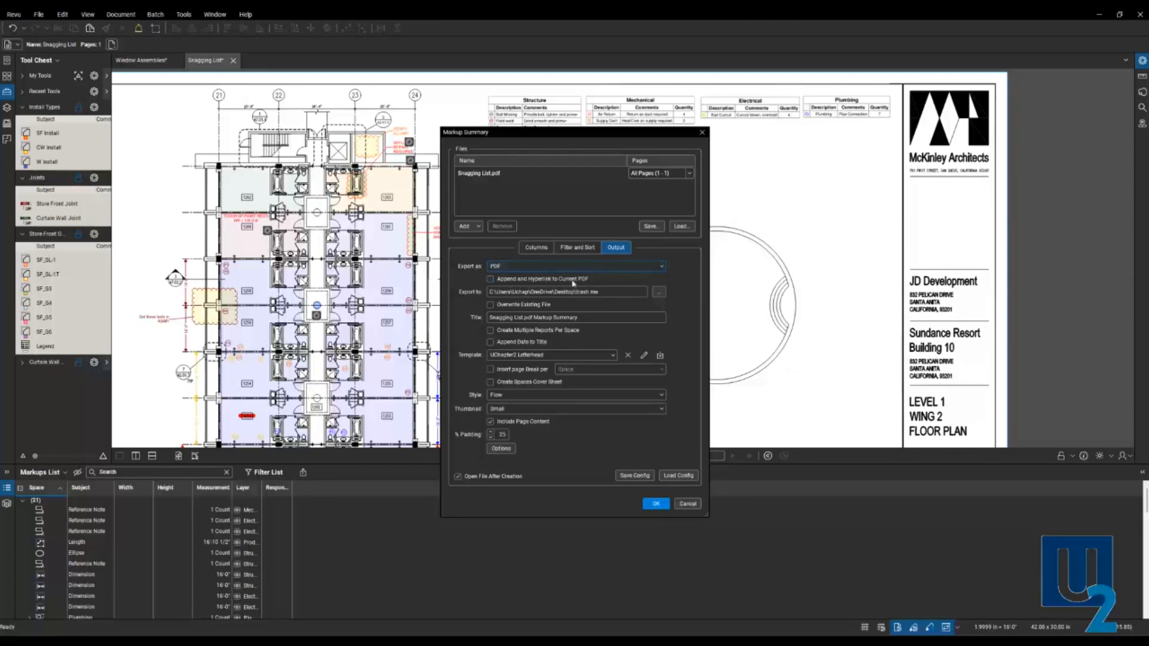
Enable 'Append and Hyperlink to Current PDF' on UChapter2 Letterhead and generate the summary
{"action": "left_click", "coordinate": [491, 279]}
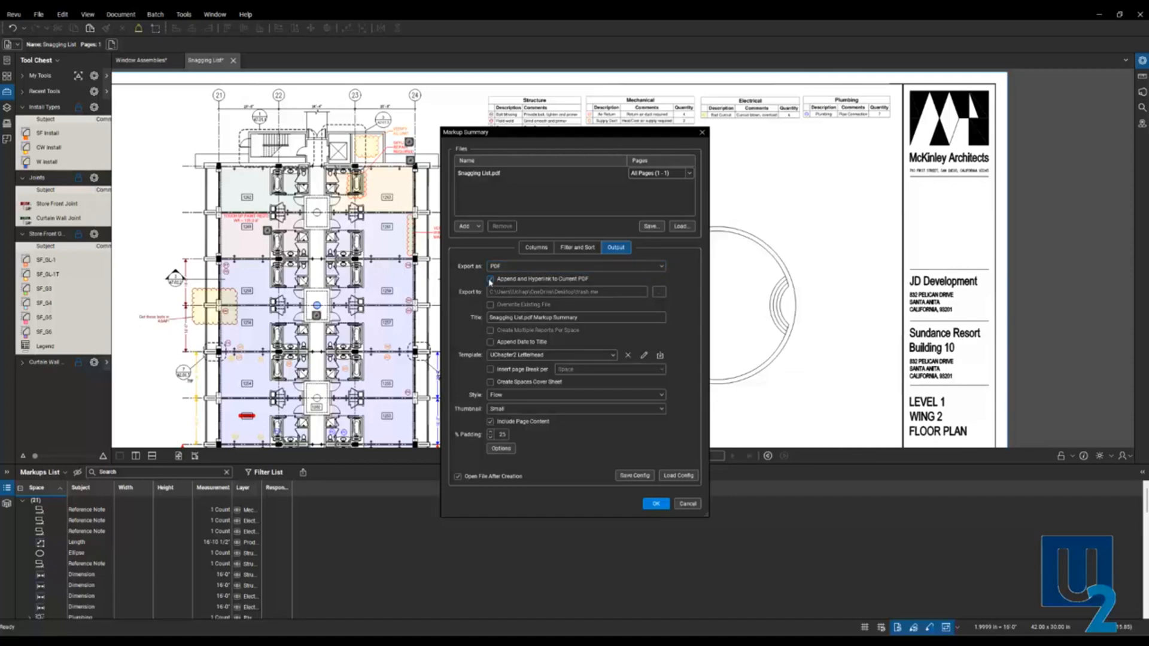
{"action": "left_click", "coordinate": [491, 280]}
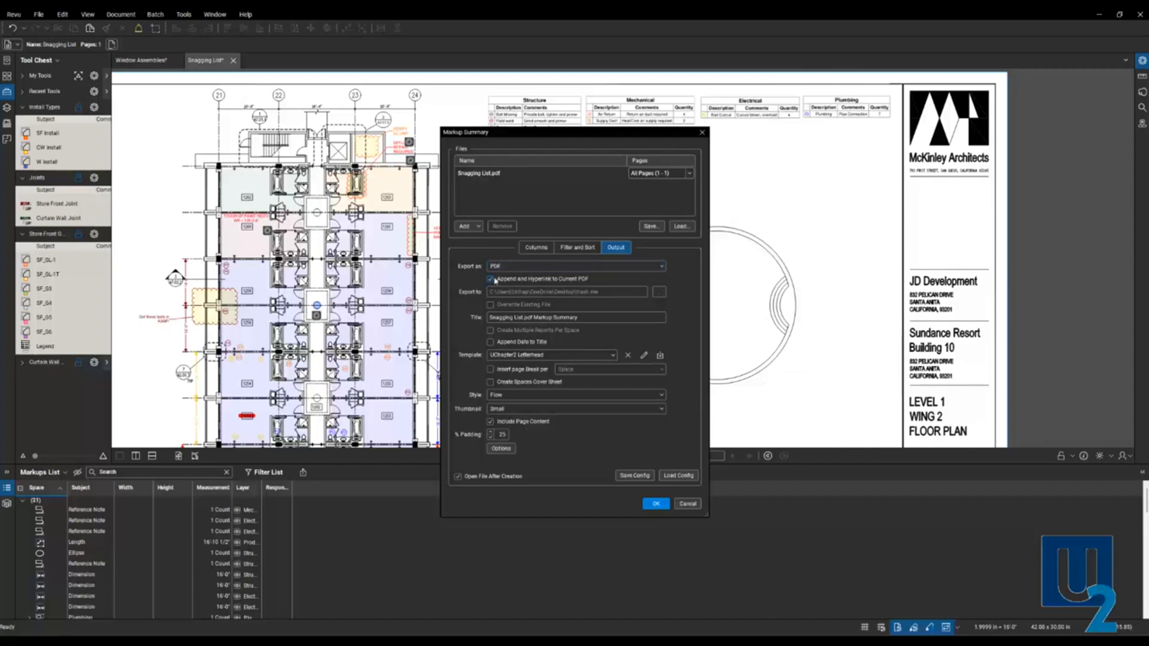
{"action": "left_click", "coordinate": [490, 279]}
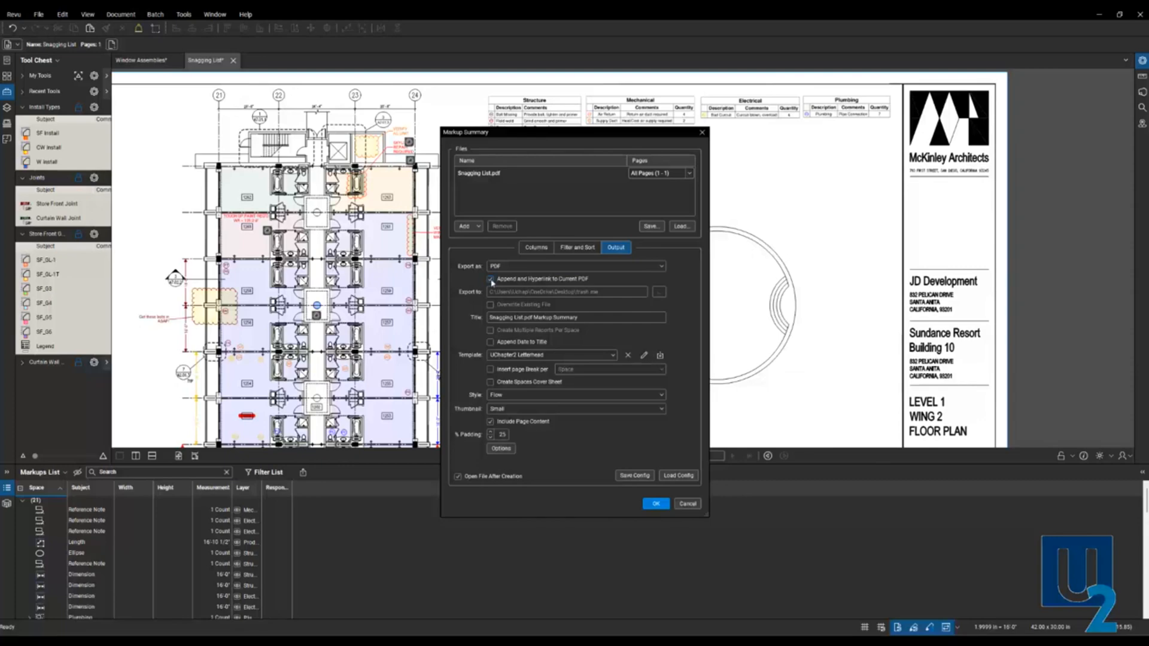
{"action": "left_click", "coordinate": [490, 280]}
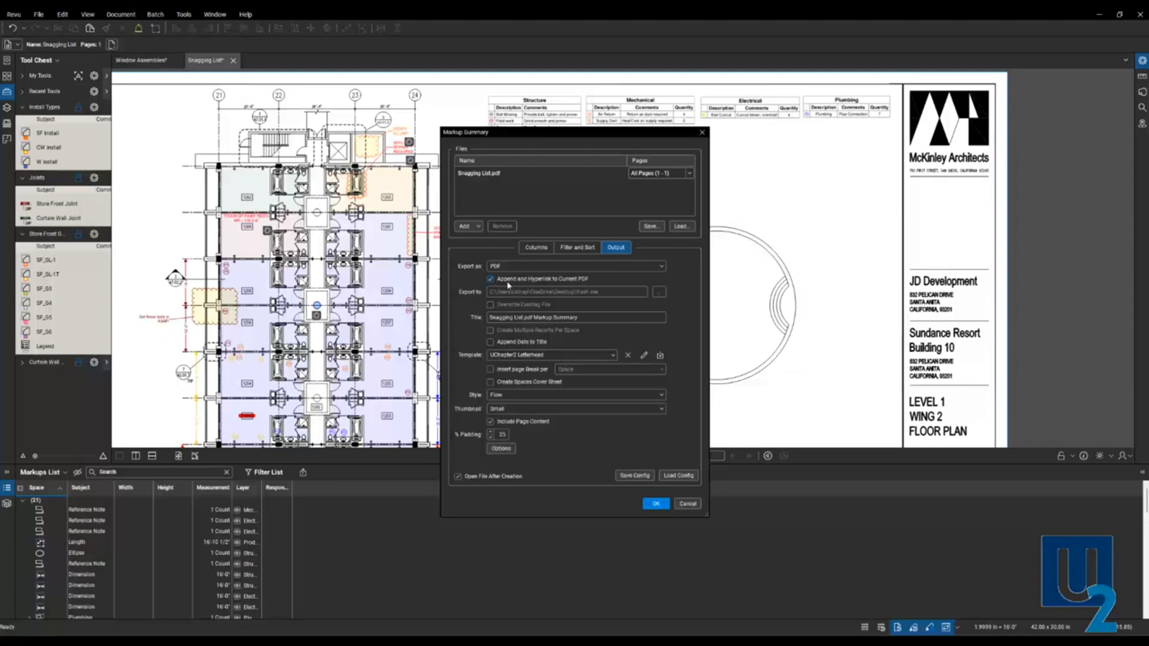
{"action": "mouse_move", "coordinate": [509, 284]}
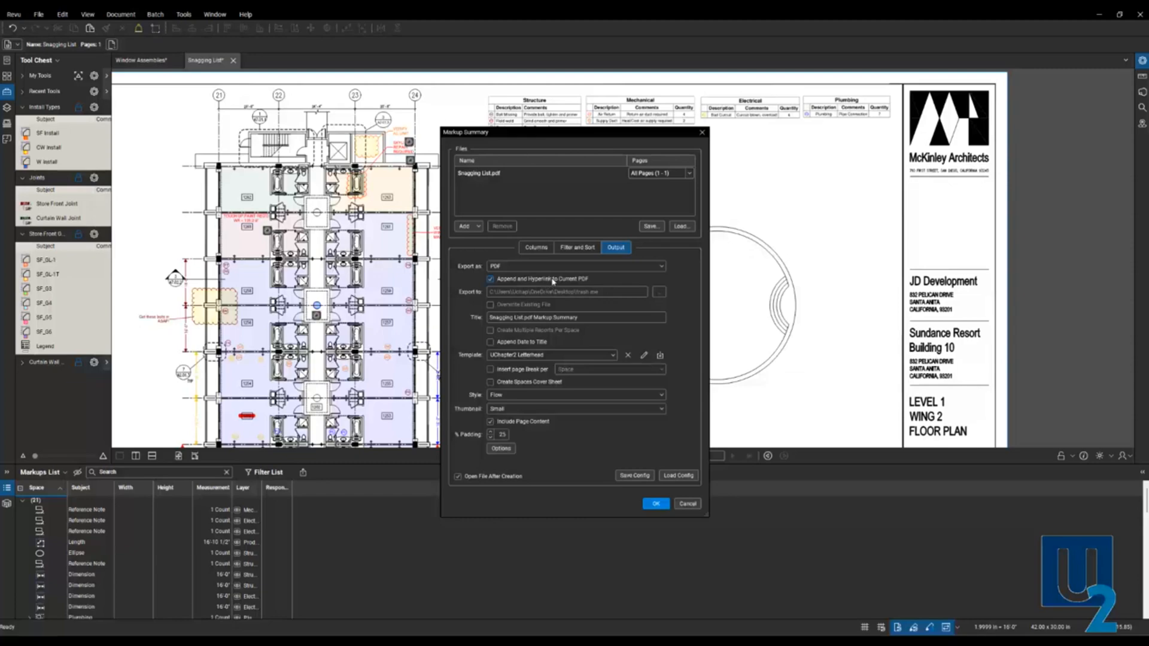
{"action": "mouse_move", "coordinate": [507, 283]}
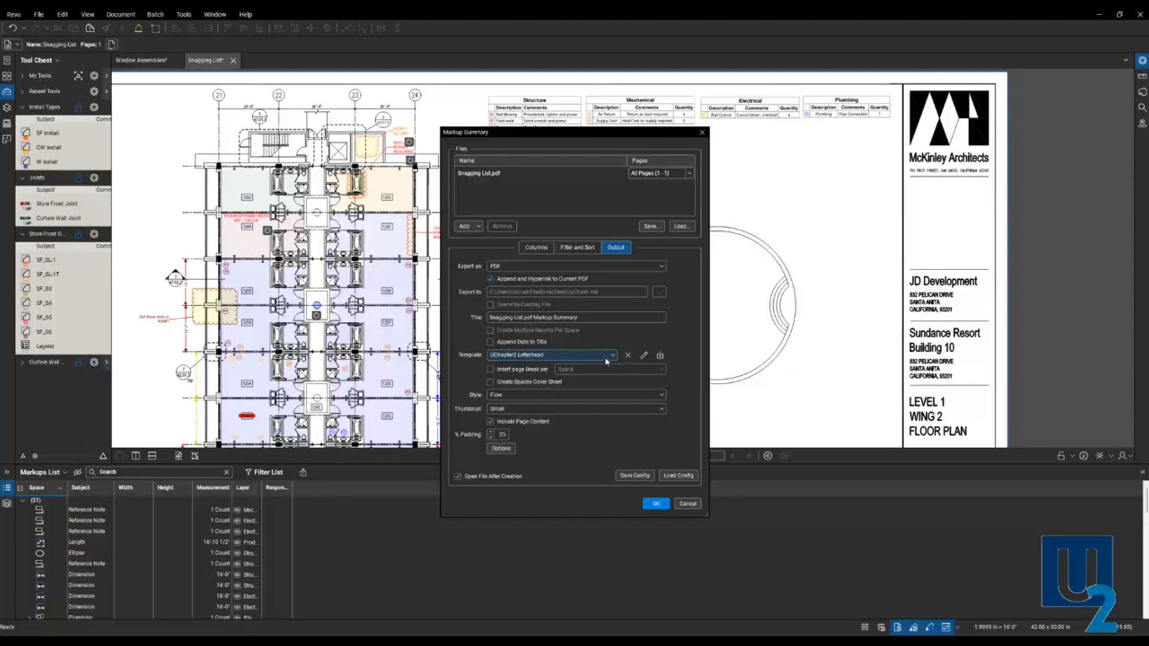
{"action": "mouse_move", "coordinate": [605, 362]}
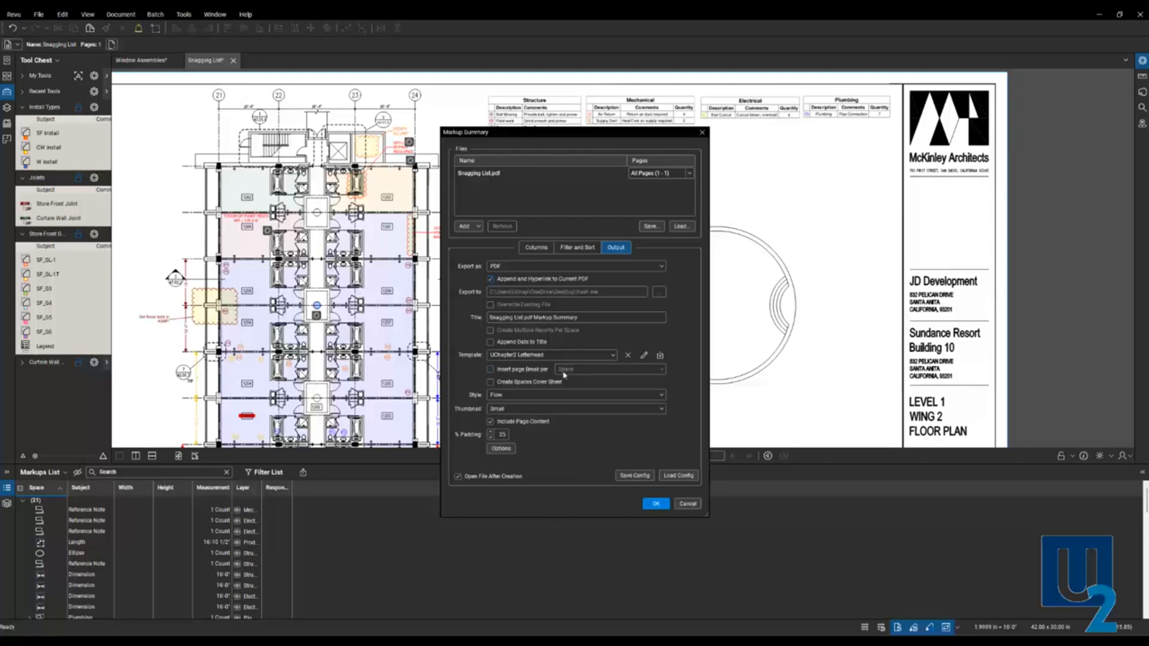
{"action": "left_click", "coordinate": [575, 395]}
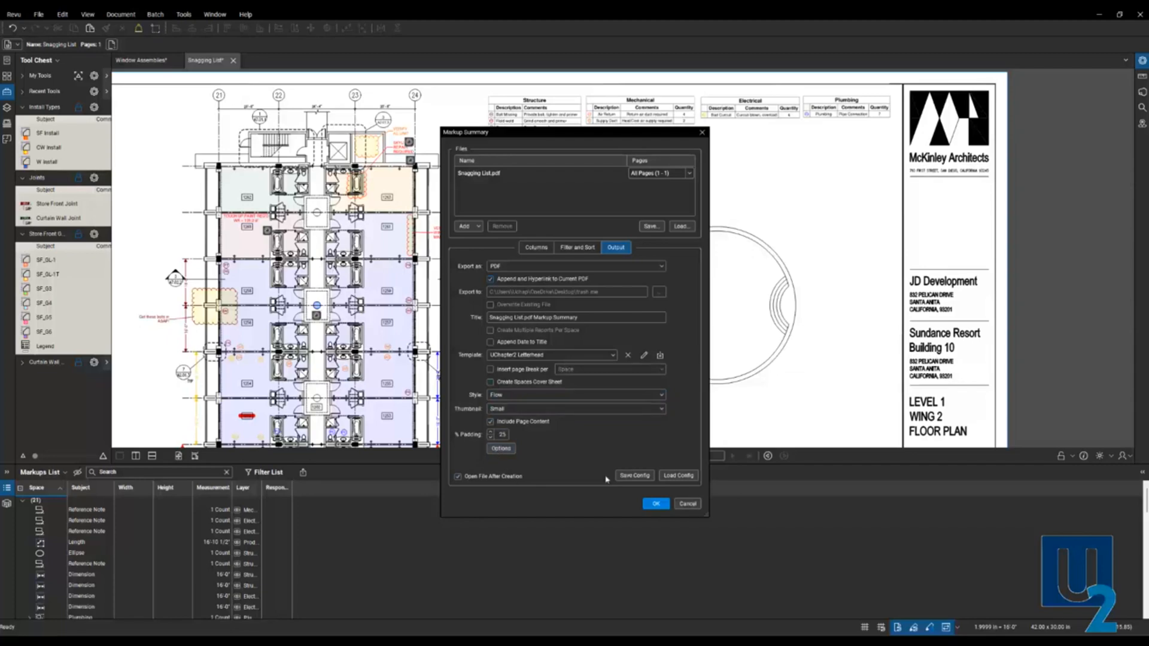
{"action": "left_click", "coordinate": [655, 504]}
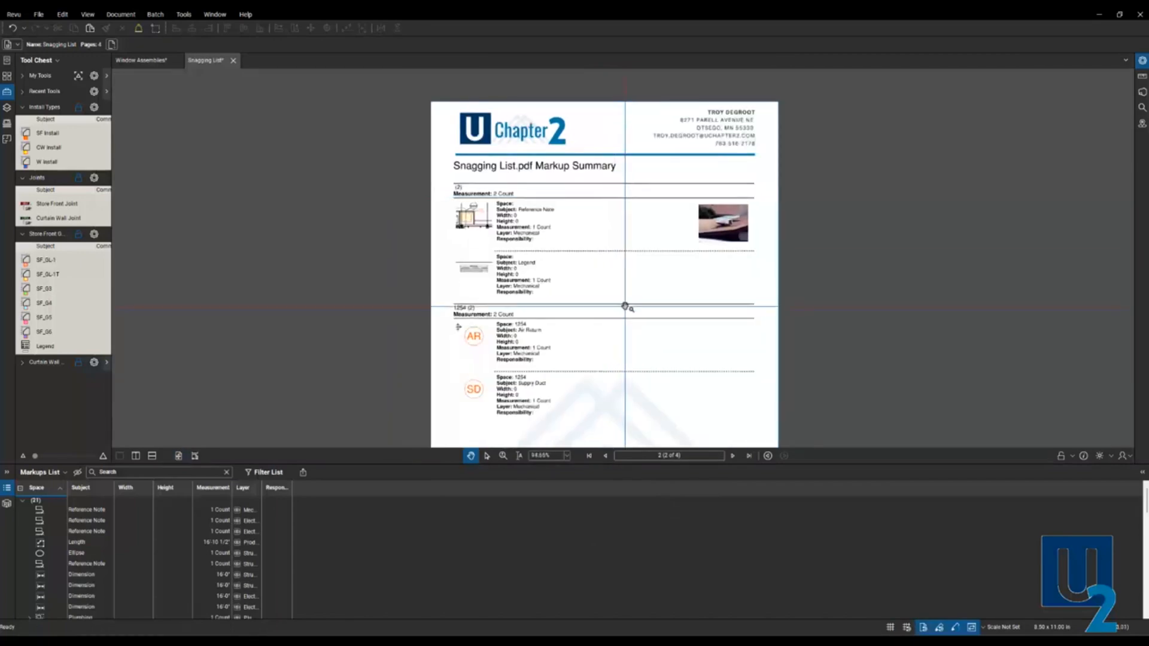
Scroll the report and follow the Supply Duct entry's link to the drawing markup
{"action": "scroll", "scroll_direction": "down", "scroll_amount": 3}
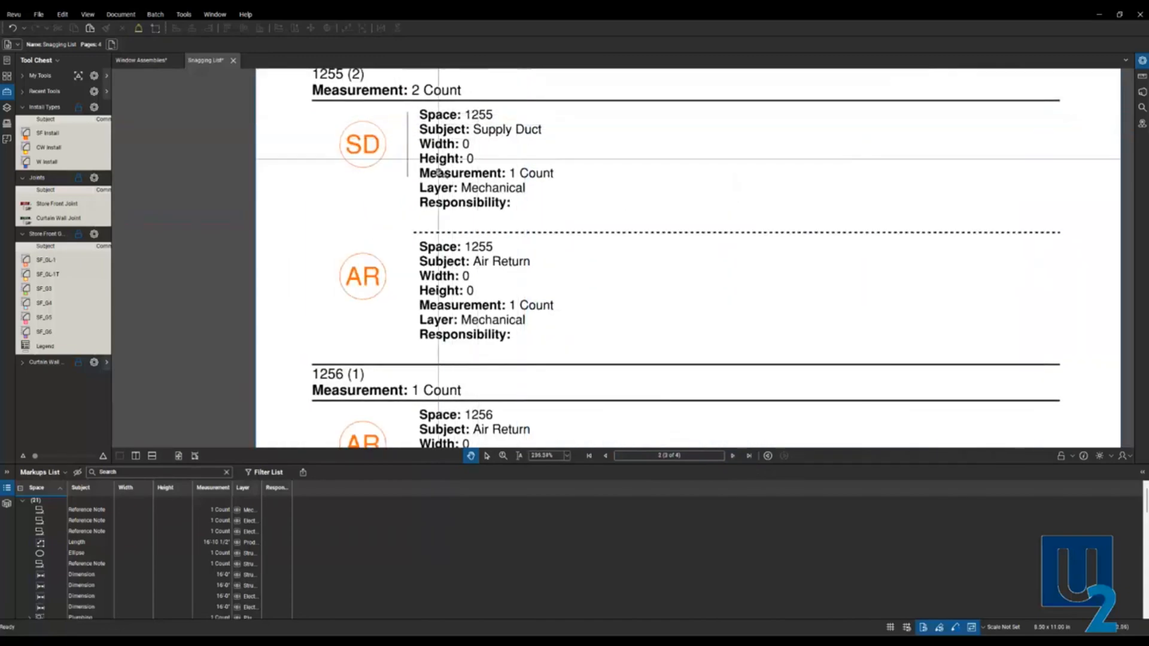
{"action": "left_click", "coordinate": [732, 455]}
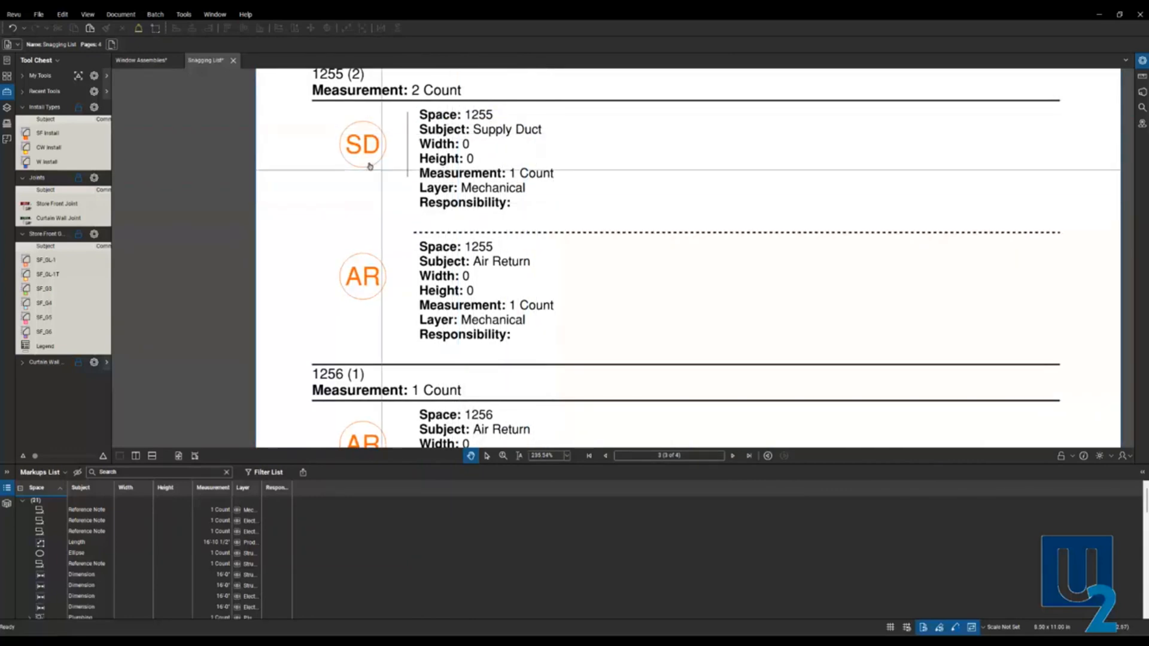
{"action": "mouse_move", "coordinate": [392, 164]}
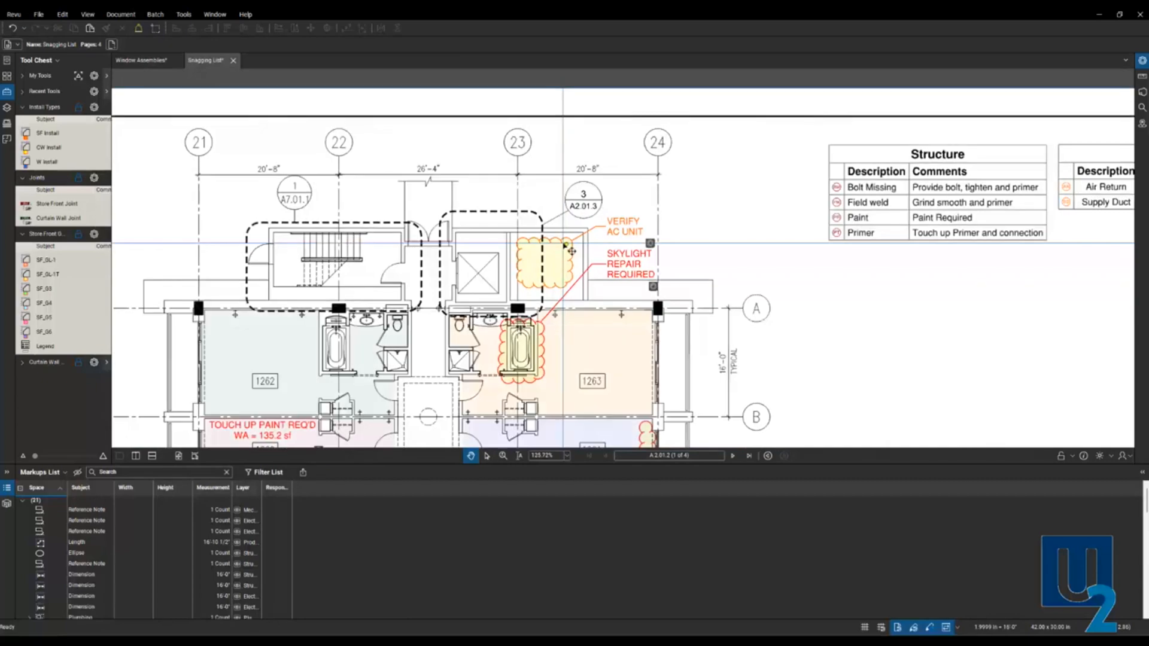
Show page thumbnails and go to the summary report's first page
{"action": "scroll", "scroll_direction": "down", "scroll_amount": 3}
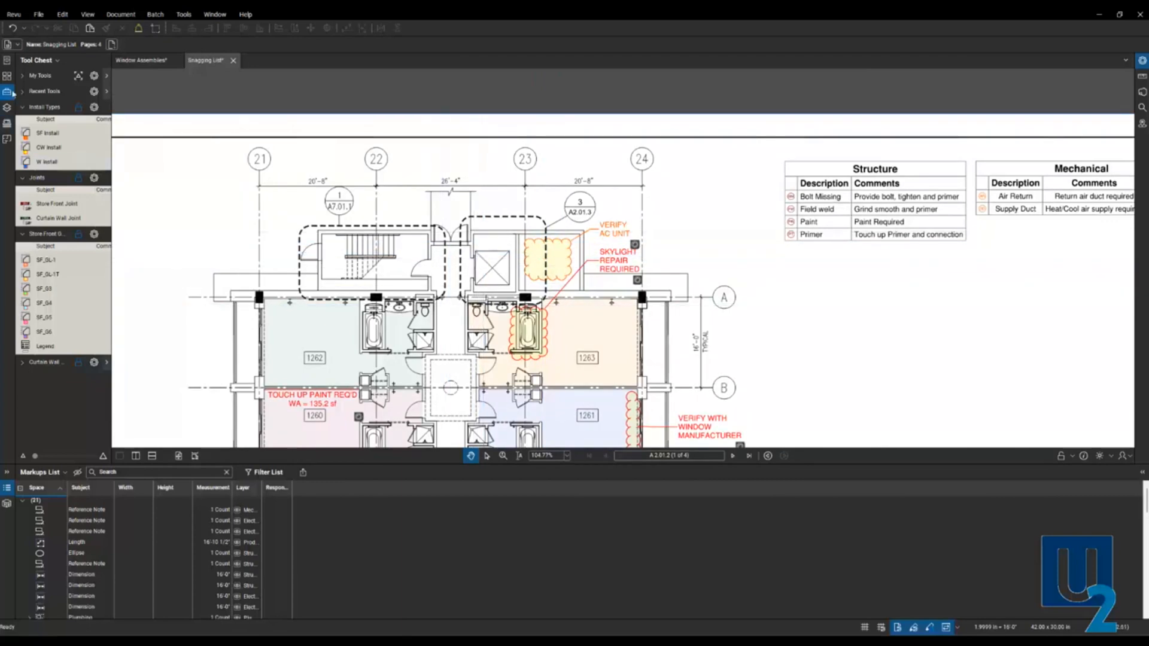
{"action": "left_click", "coordinate": [7, 92]}
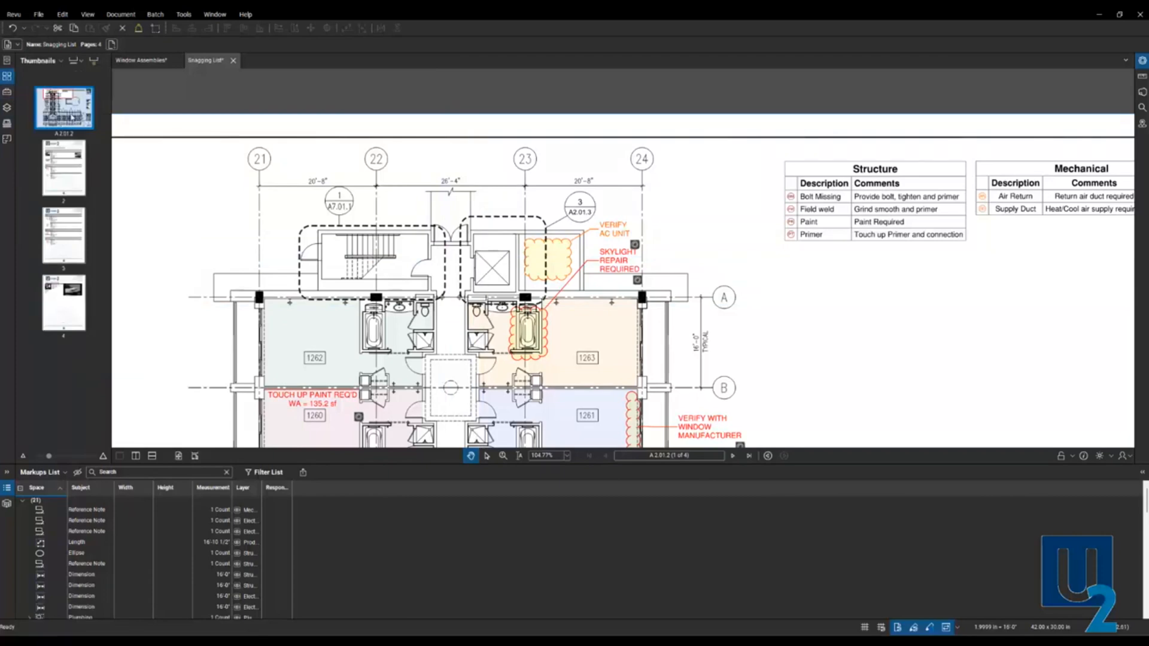
{"action": "left_click", "coordinate": [63, 235]}
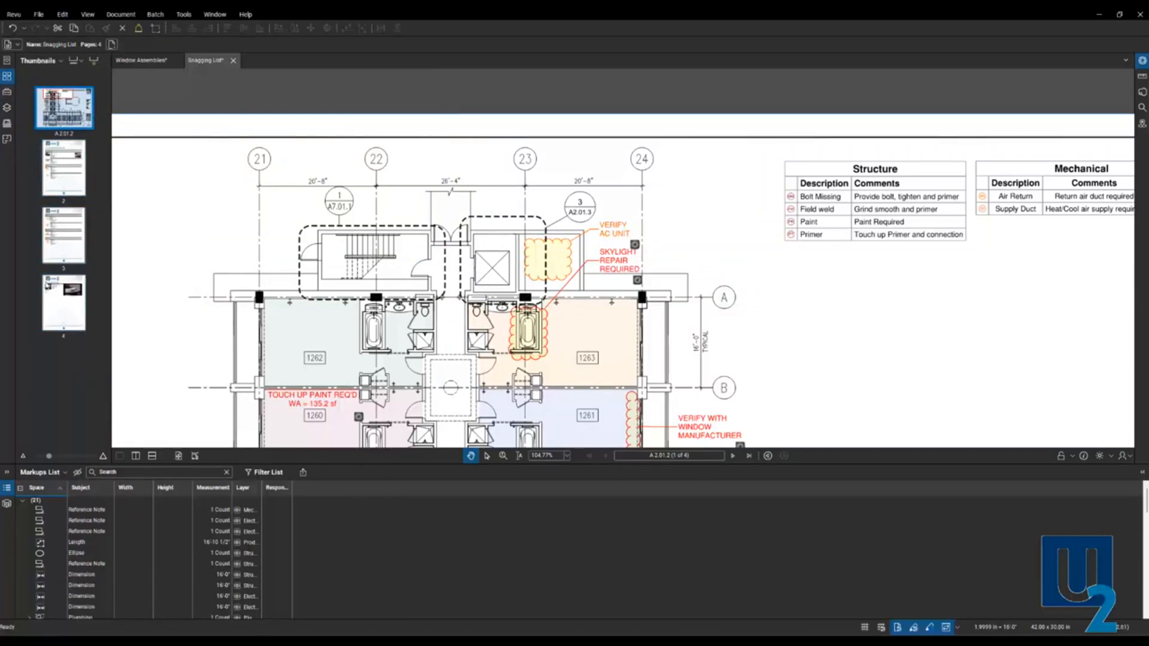
{"action": "left_click", "coordinate": [63, 167]}
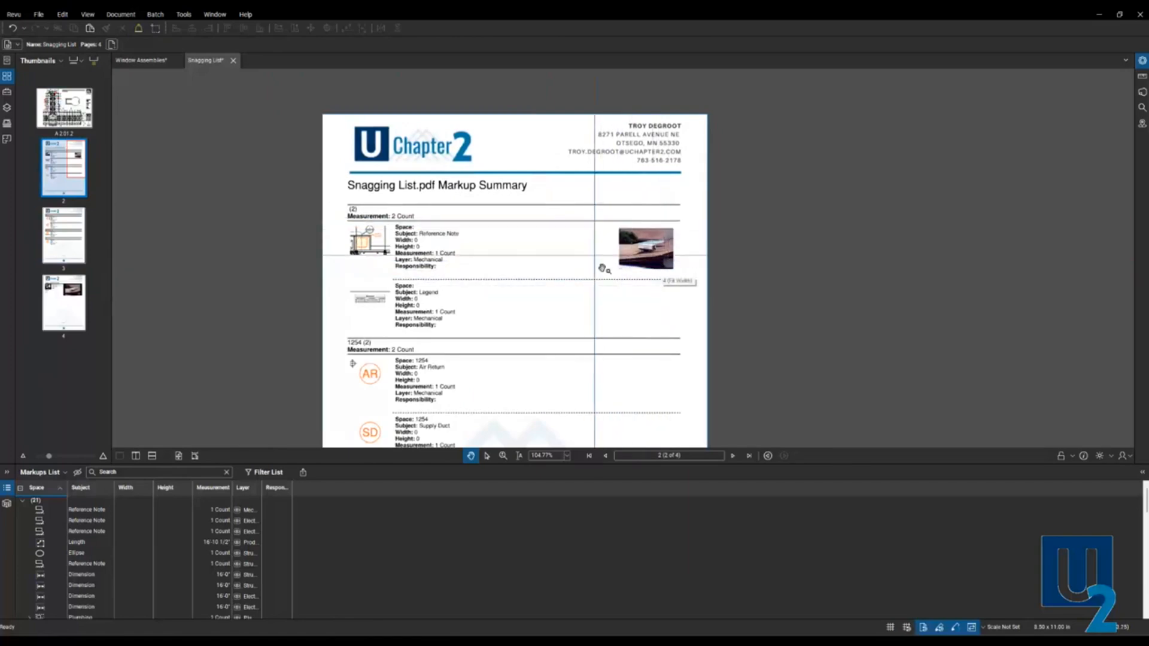
Go to page 4, the Capture Media Summary with the AC unit photo
{"action": "left_click", "coordinate": [62, 303]}
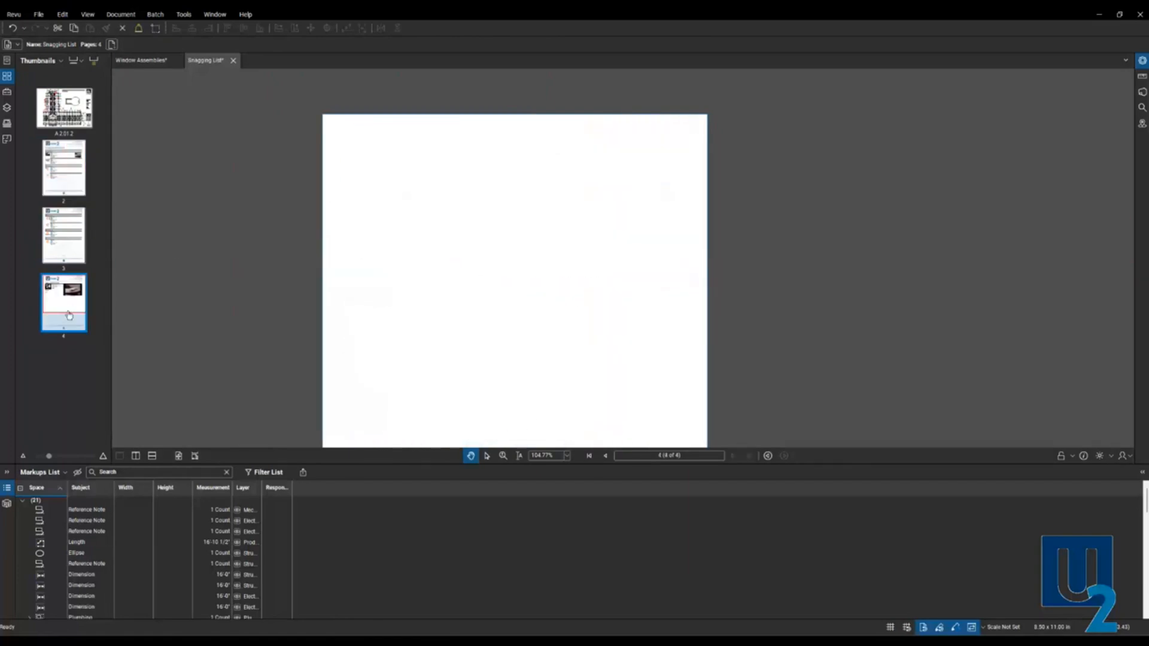
{"action": "left_click", "coordinate": [63, 301]}
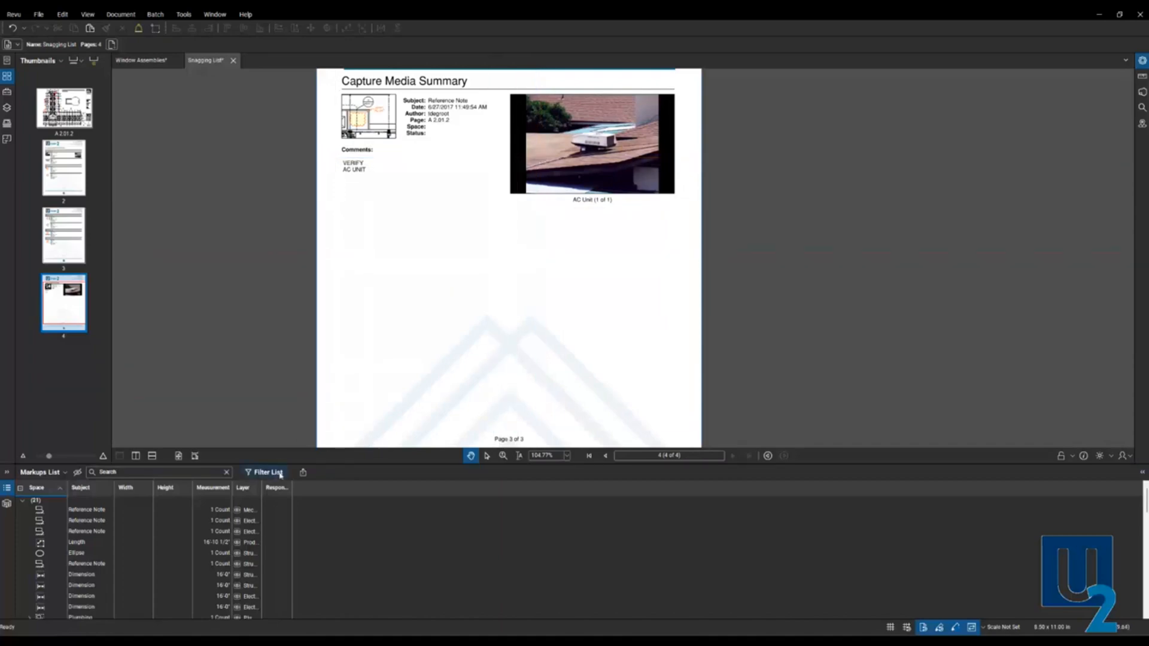
{"action": "left_click", "coordinate": [303, 472]}
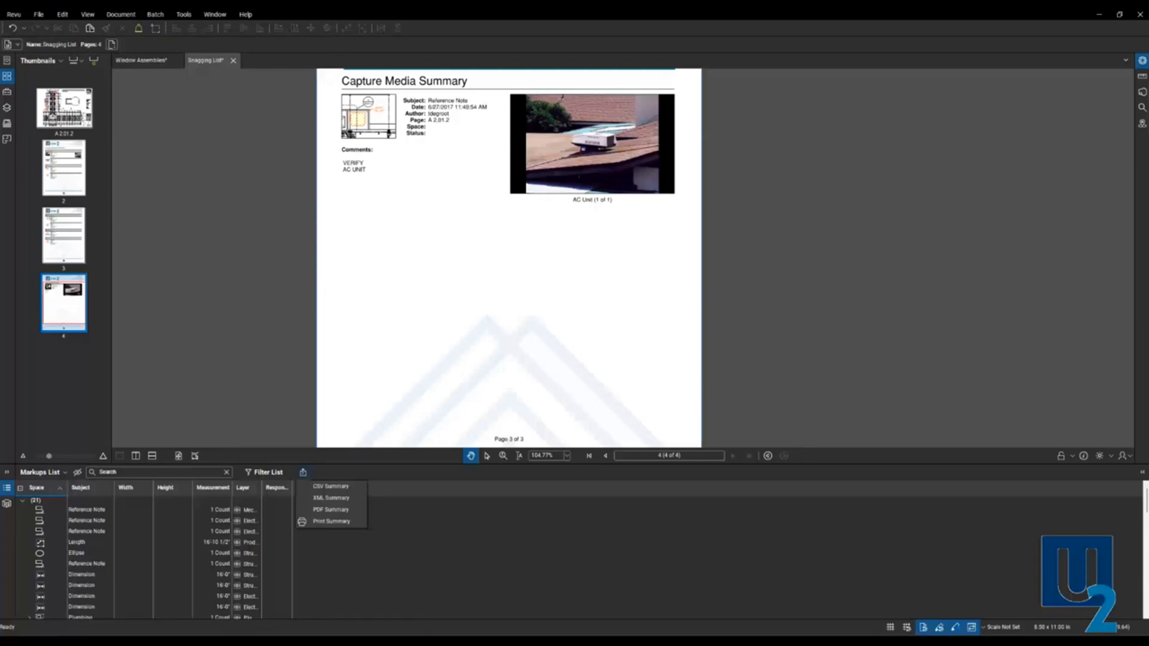
{"action": "left_click", "coordinate": [303, 472]}
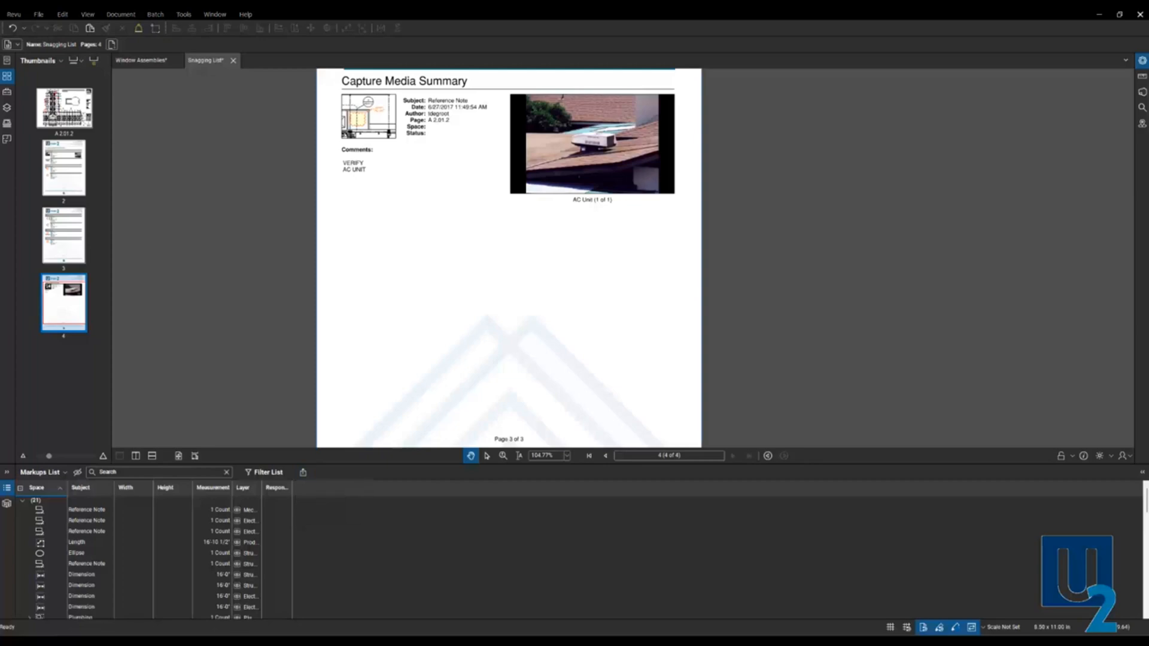